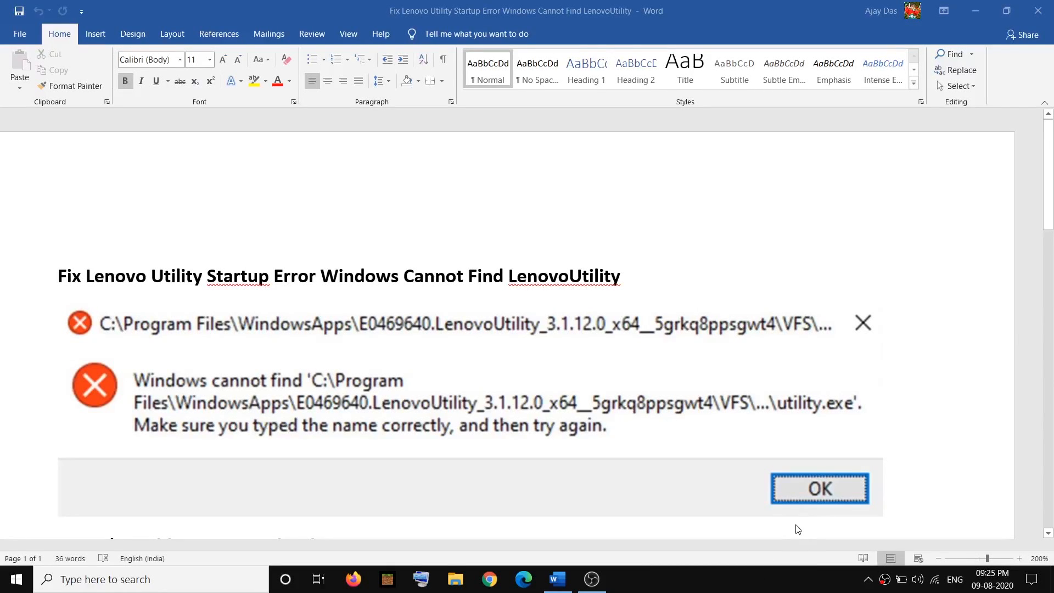
{"action": "mouse_move", "coordinate": [429, 363]}
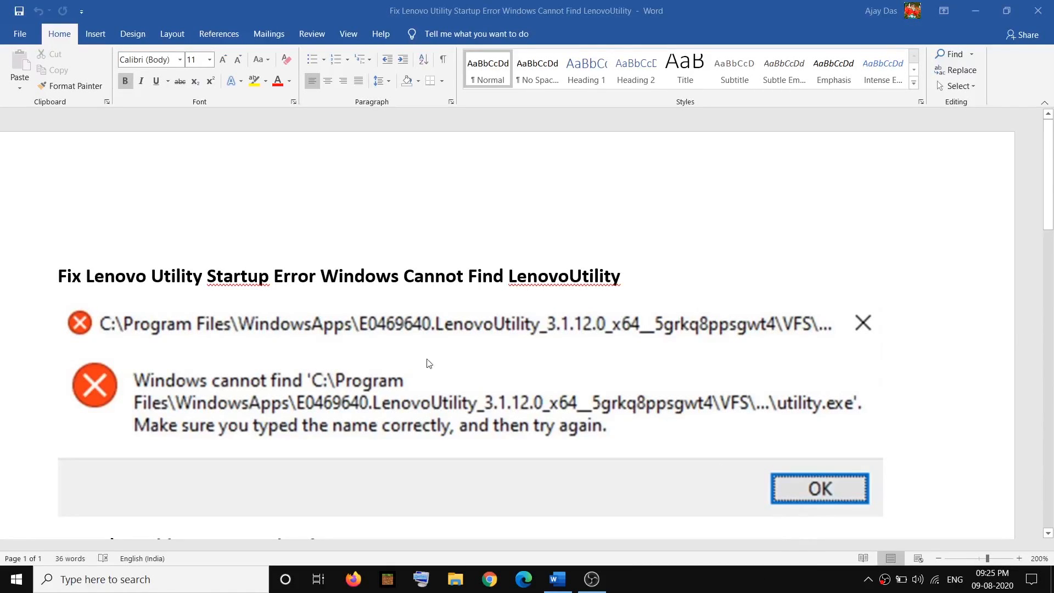
{"action": "mouse_move", "coordinate": [150, 375]}
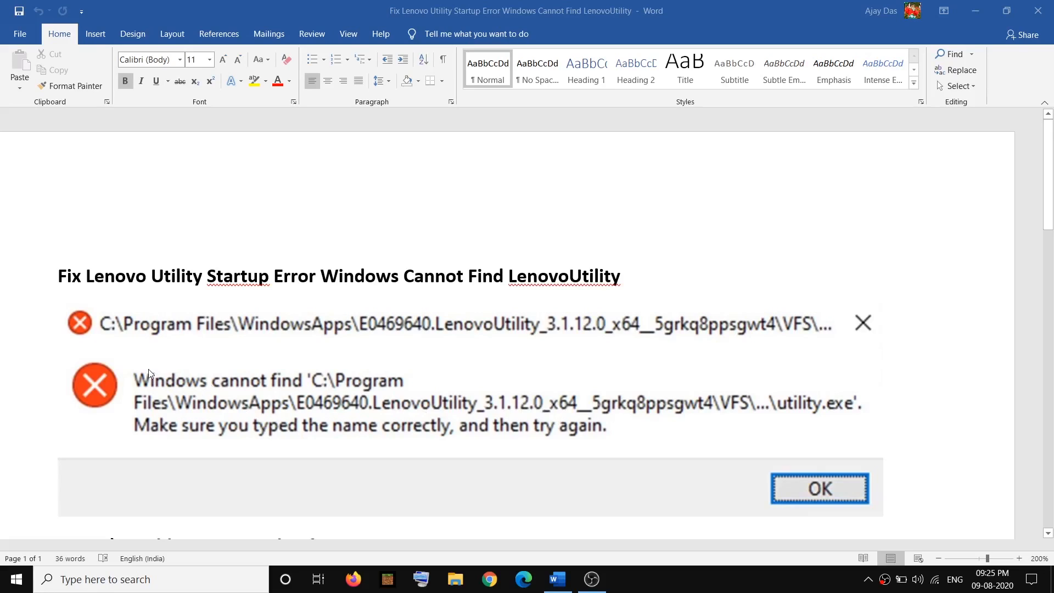
{"action": "mouse_move", "coordinate": [463, 418]}
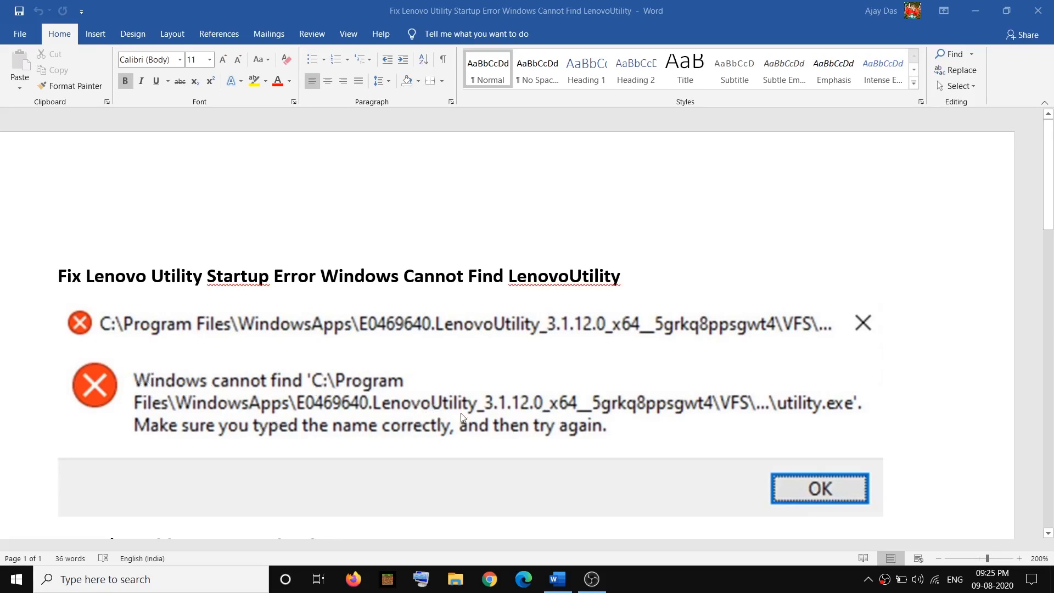
{"action": "mouse_move", "coordinate": [108, 342]}
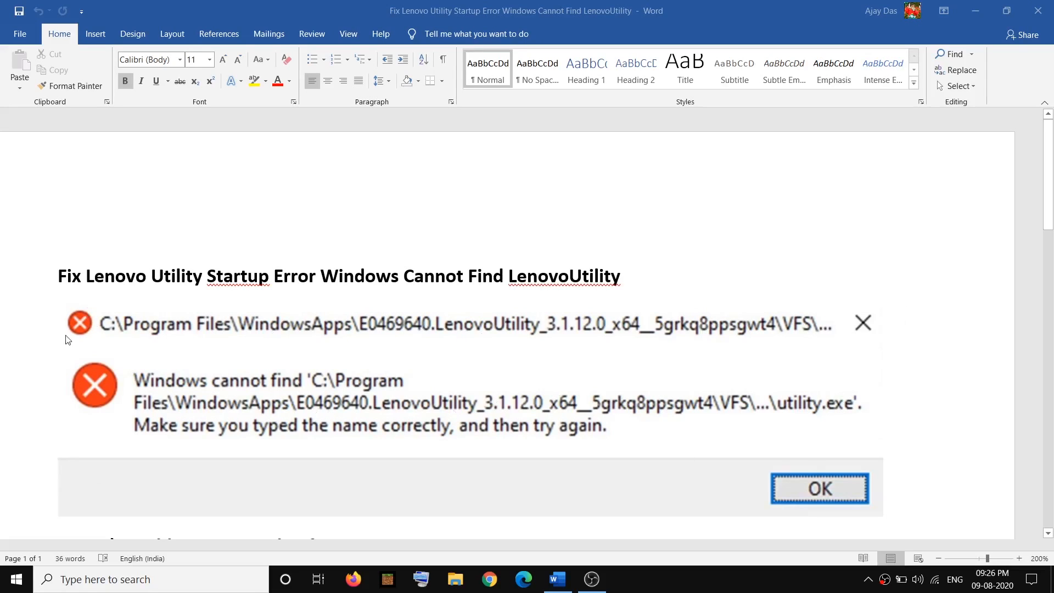
{"action": "mouse_move", "coordinate": [463, 451]}
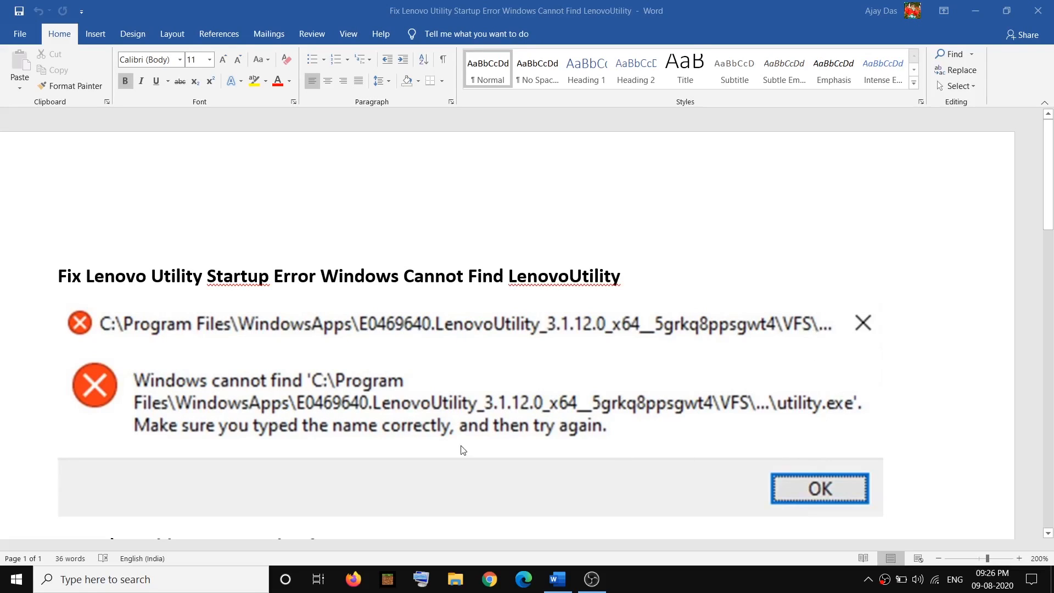
Step: Disable Lenovo Utility on Task Manager's Startup list, then close Task Manager
{"action": "scroll", "scroll_direction": "down", "scroll_amount": 3}
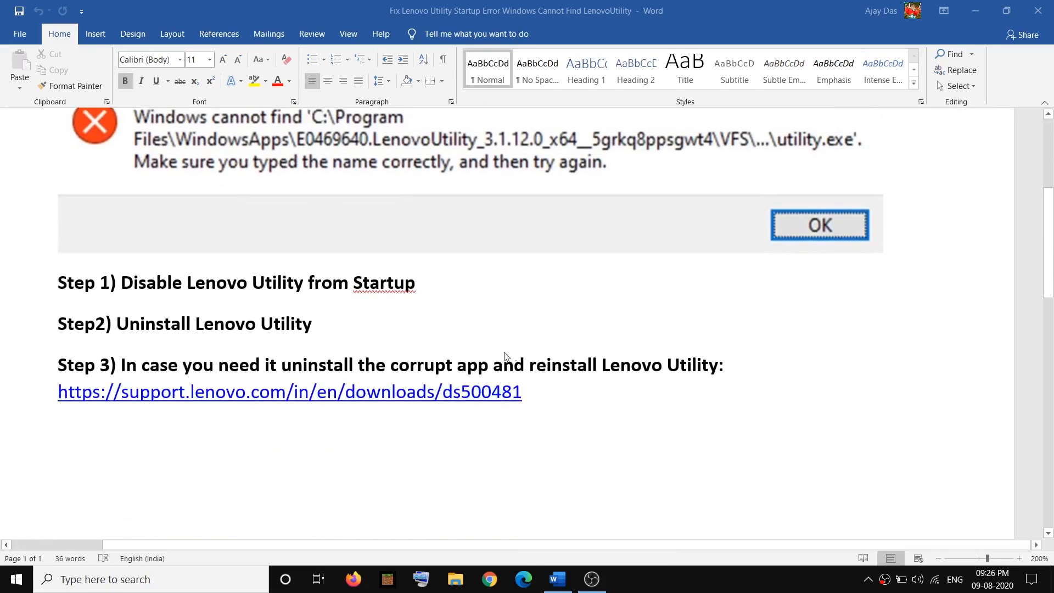
{"action": "scroll", "scroll_direction": "up", "scroll_amount": 3}
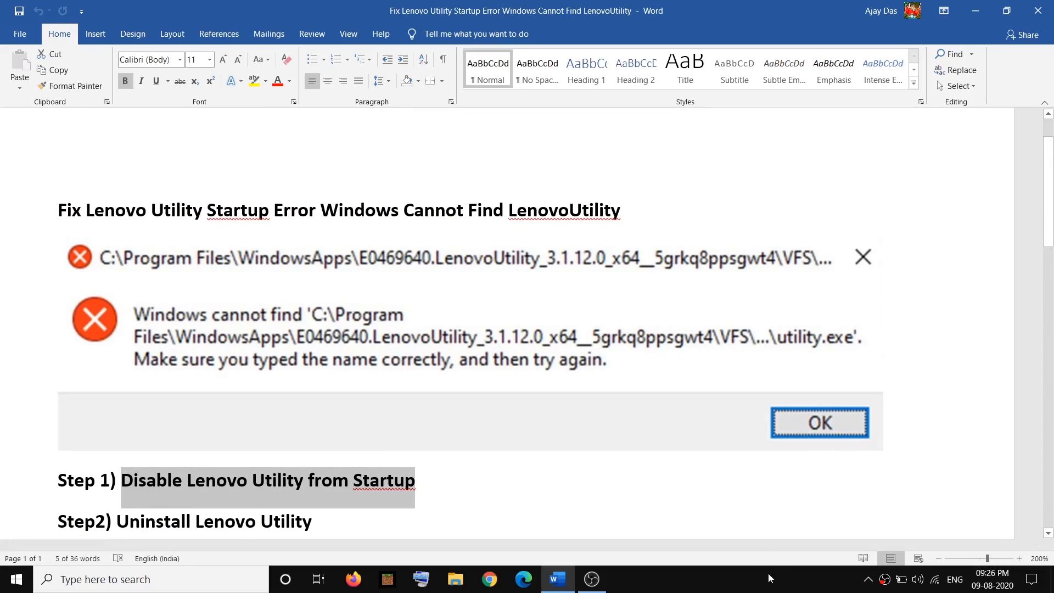
{"action": "right_click", "coordinate": [770, 577]}
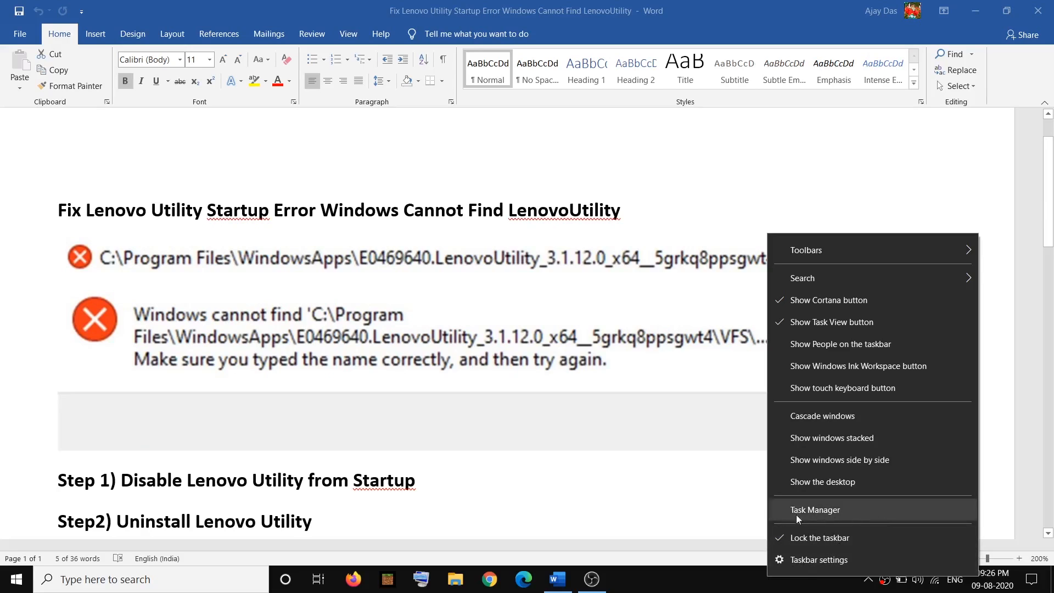
{"action": "left_click", "coordinate": [815, 510]}
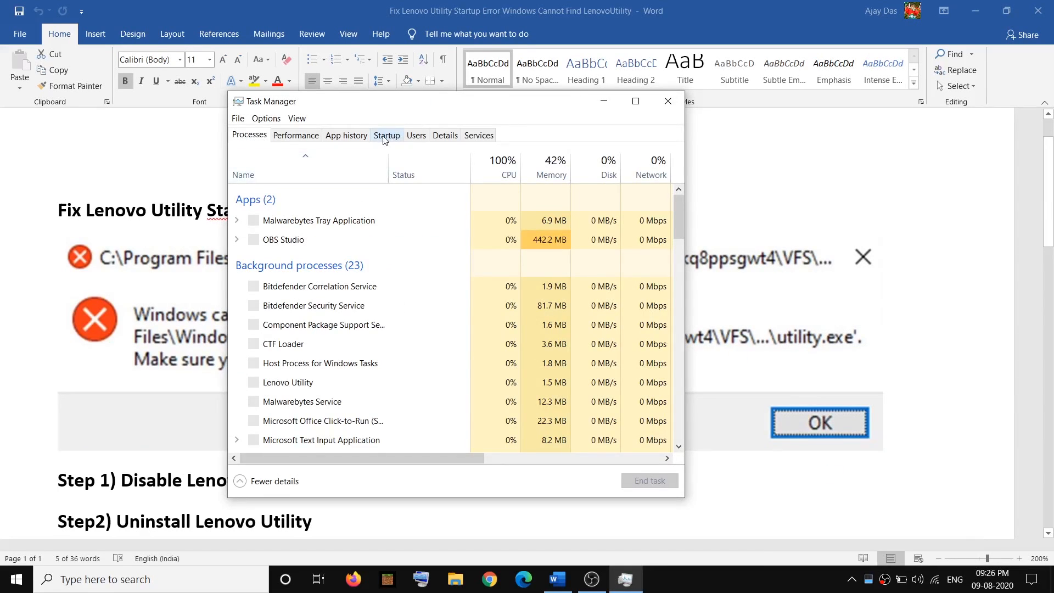
{"action": "left_click", "coordinate": [386, 135]}
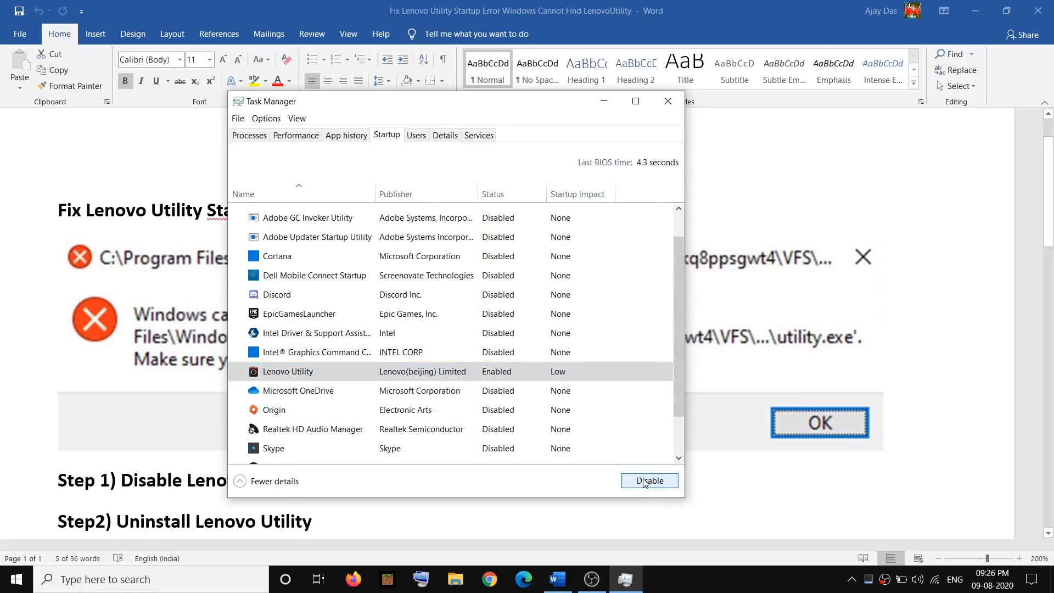
{"action": "left_click", "coordinate": [648, 481]}
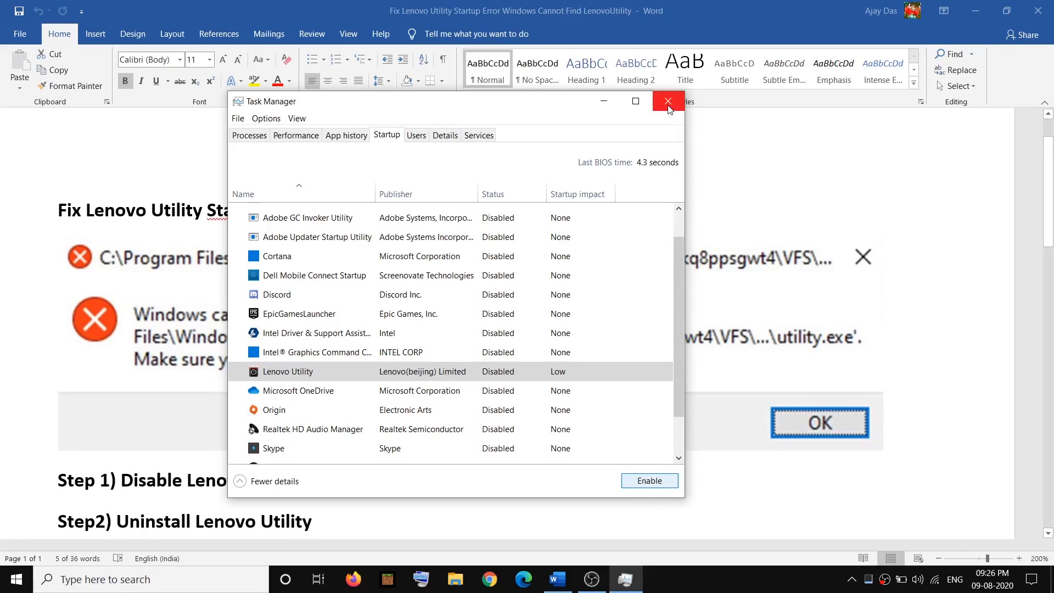
{"action": "left_click", "coordinate": [668, 101]}
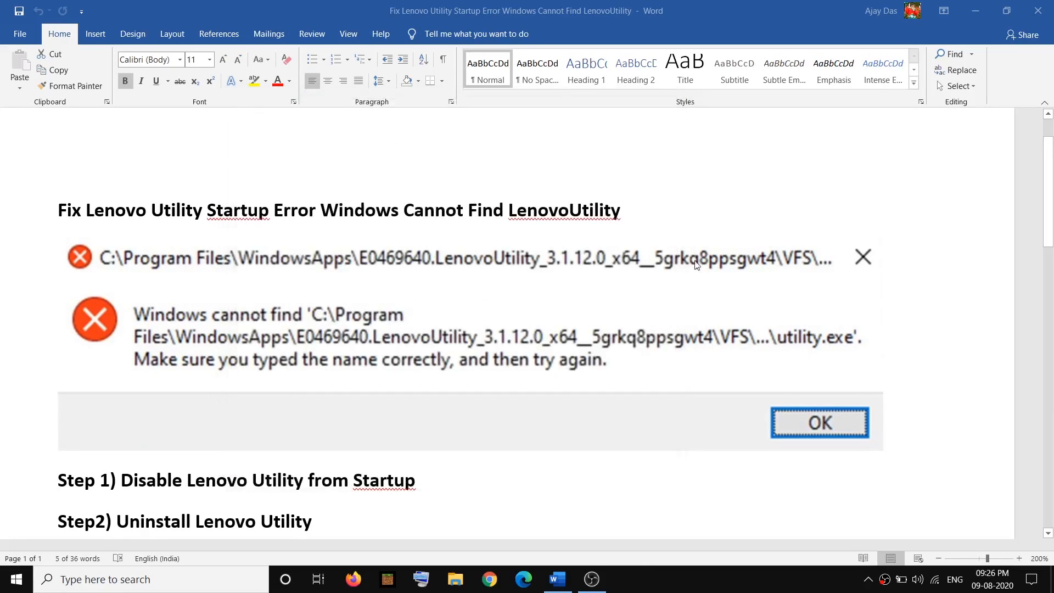
Step: Review the guide's uninstall step in Word and bring up the Windows Start menu
{"action": "scroll", "scroll_direction": "down", "scroll_amount": 3}
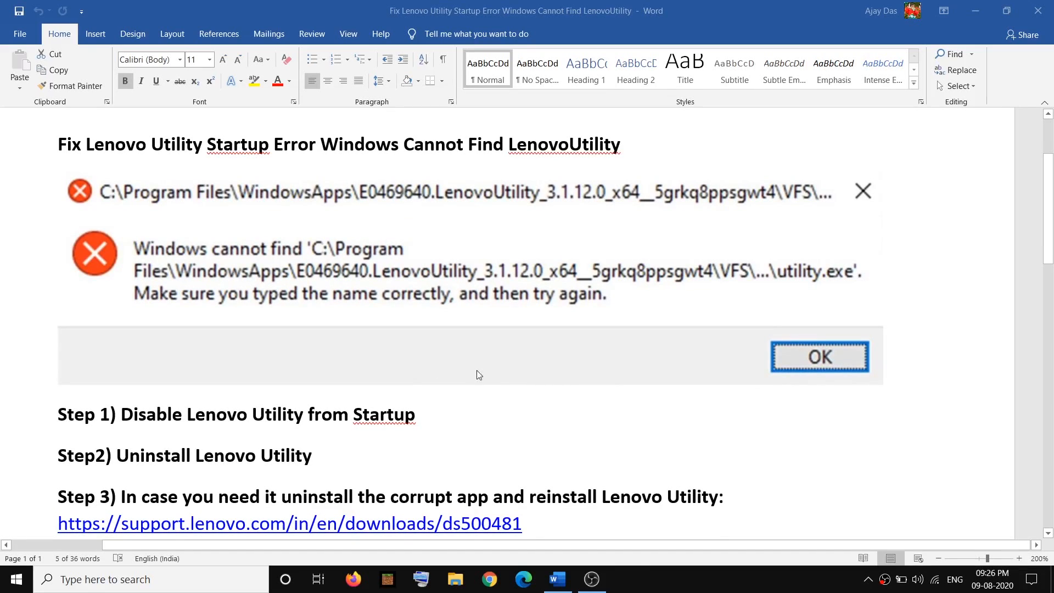
{"action": "scroll", "scroll_direction": "up", "scroll_amount": 3}
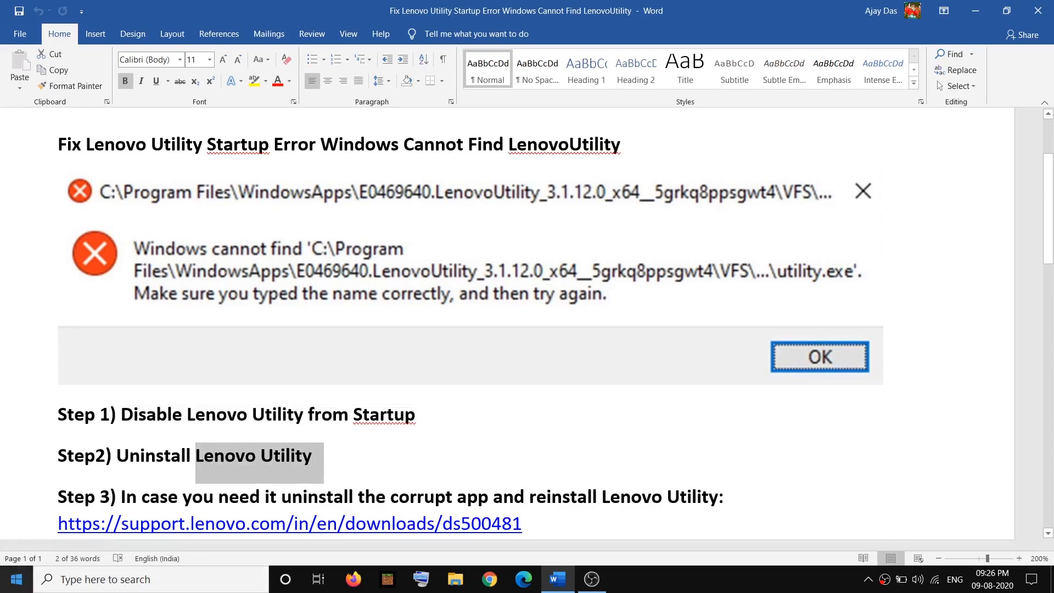
{"action": "left_click", "coordinate": [16, 579]}
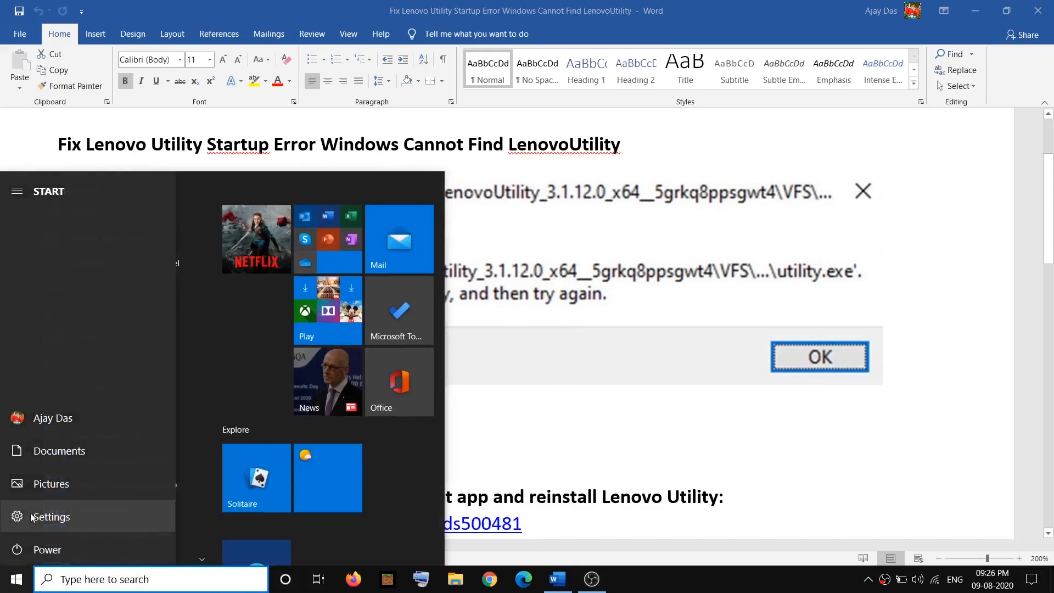
Step: Search 'lenovo' in Settings' installed apps to reveal Lenovo Utility's Uninstall button, then close Settings
{"action": "left_click", "coordinate": [50, 516]}
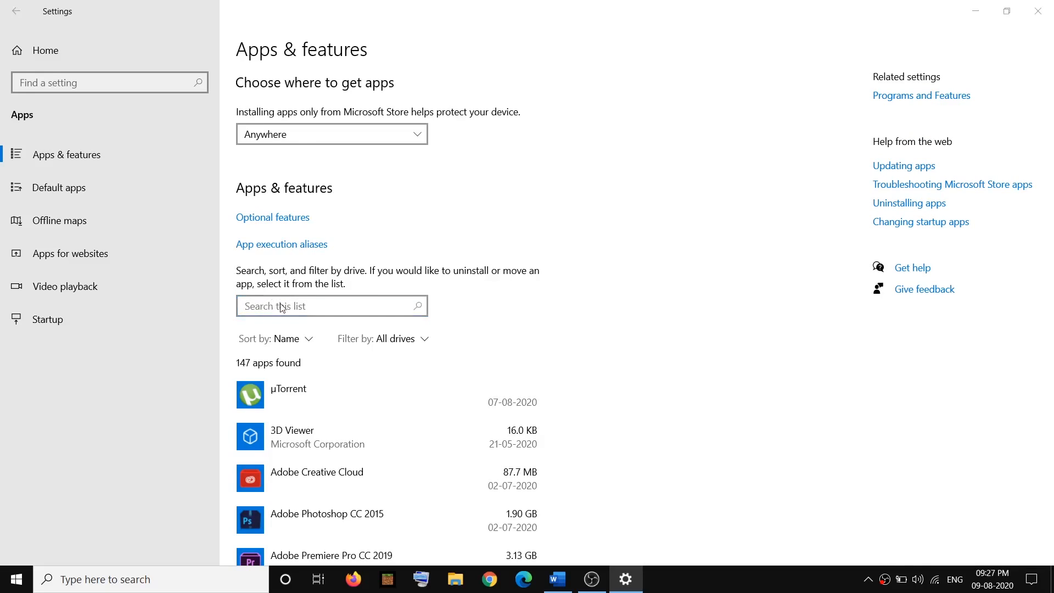
{"action": "type", "text": "le"}
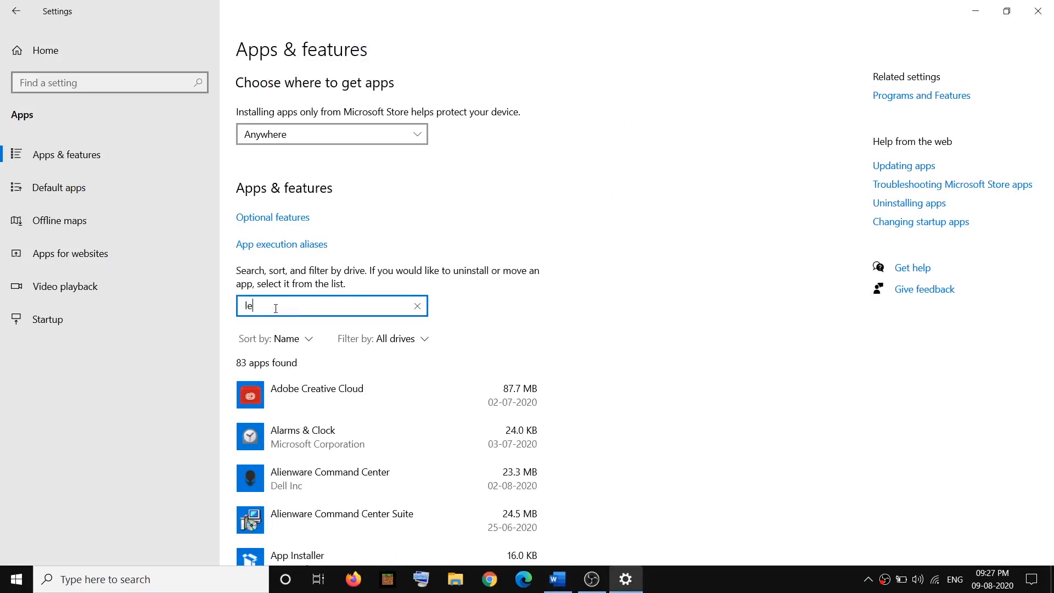
{"action": "type", "text": "novo"}
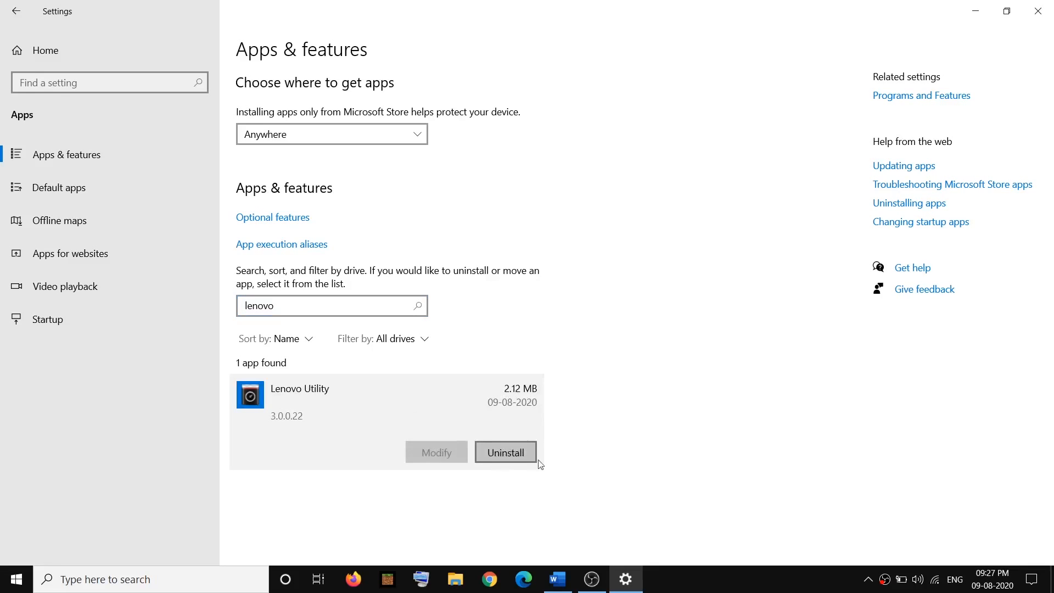
{"action": "mouse_move", "coordinate": [779, 372]}
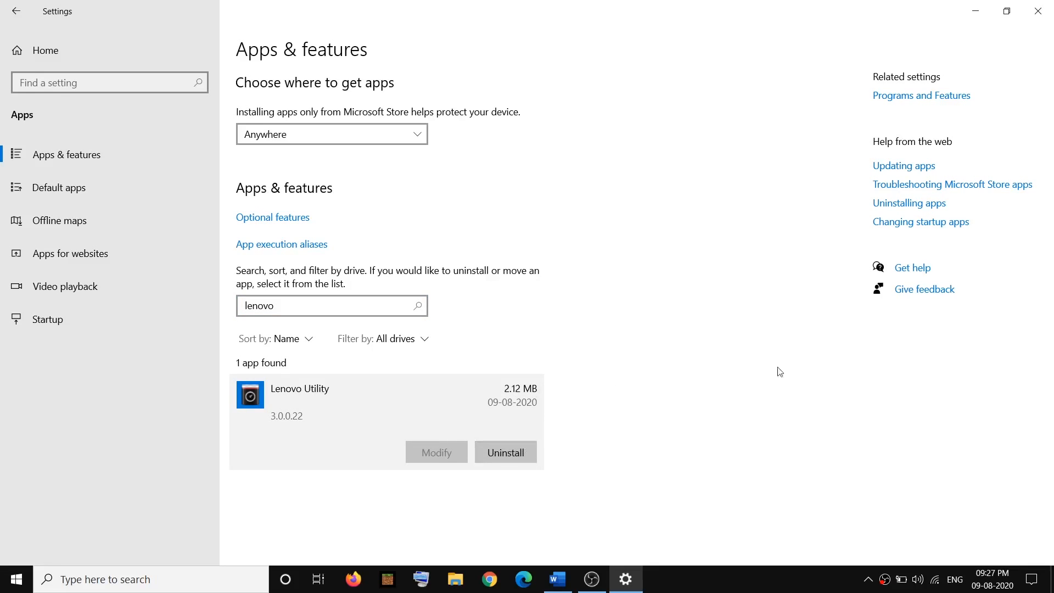
{"action": "mouse_move", "coordinate": [1038, 11]}
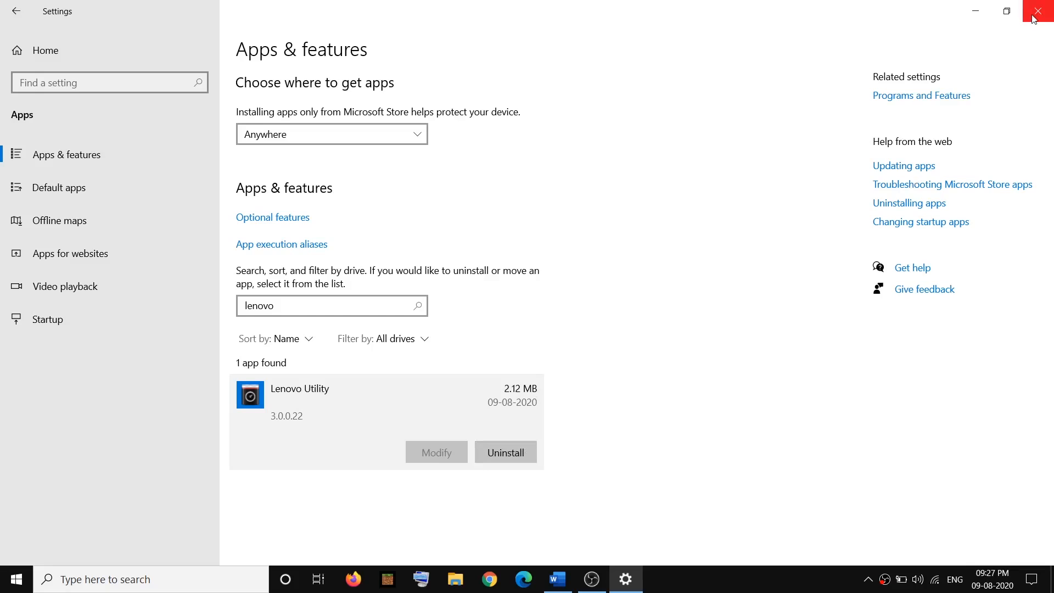
{"action": "left_click", "coordinate": [1039, 11]}
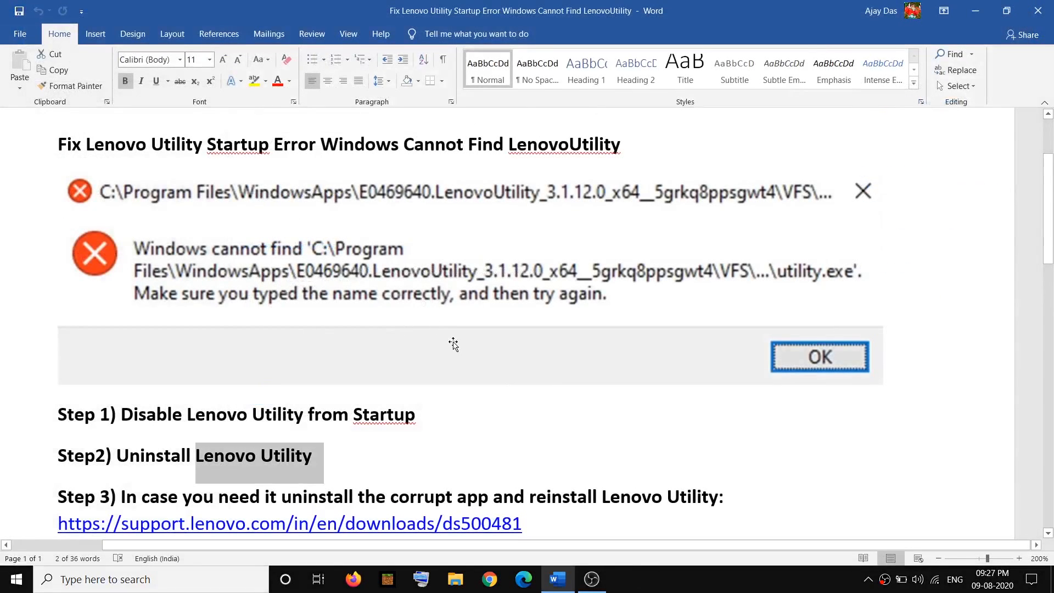
Step: Copy the support.lenovo.com link from Step 3 and paste it into Chrome's address bar
{"action": "scroll", "scroll_direction": "down", "scroll_amount": 3}
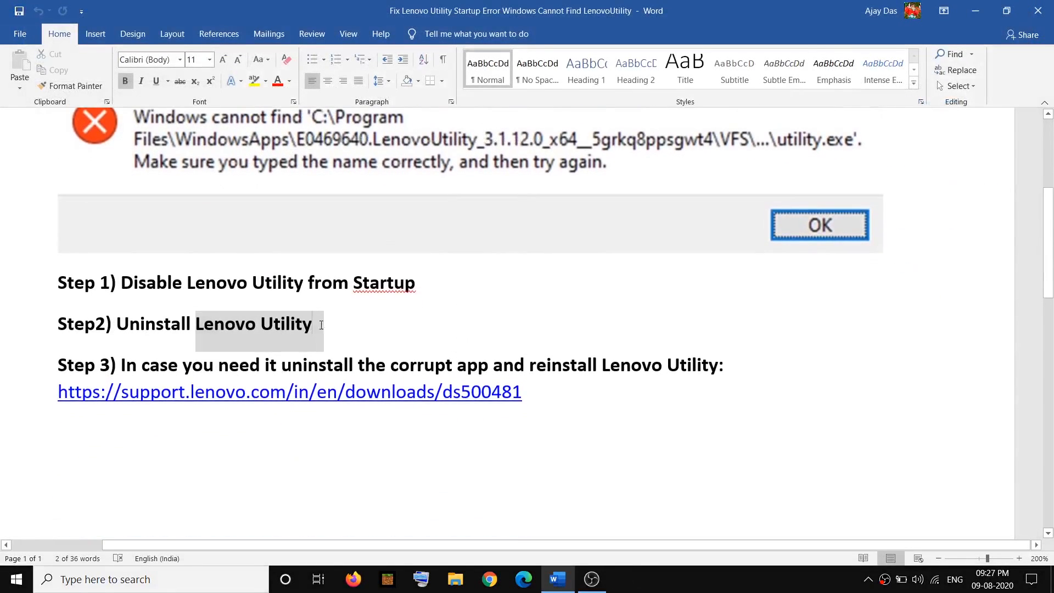
{"action": "scroll", "scroll_direction": "up", "scroll_amount": 3}
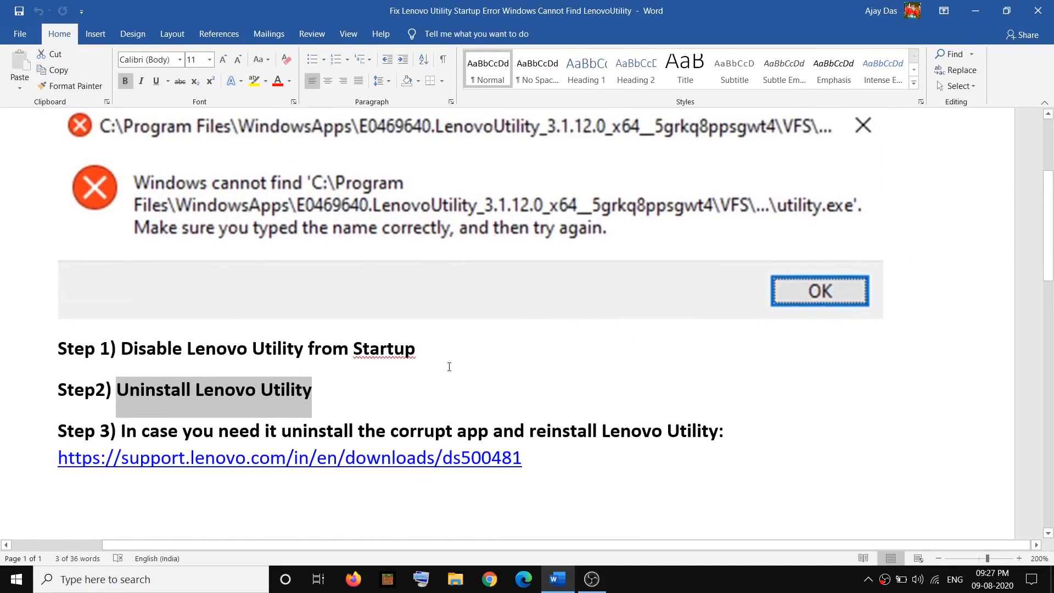
{"action": "mouse_move", "coordinate": [295, 409]}
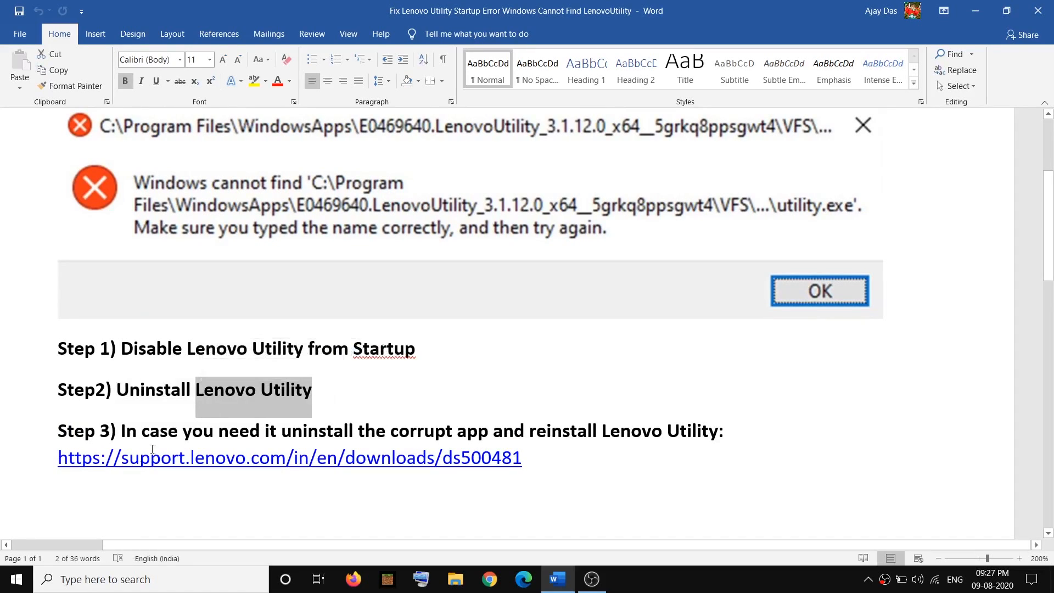
{"action": "left_click", "coordinate": [312, 390]}
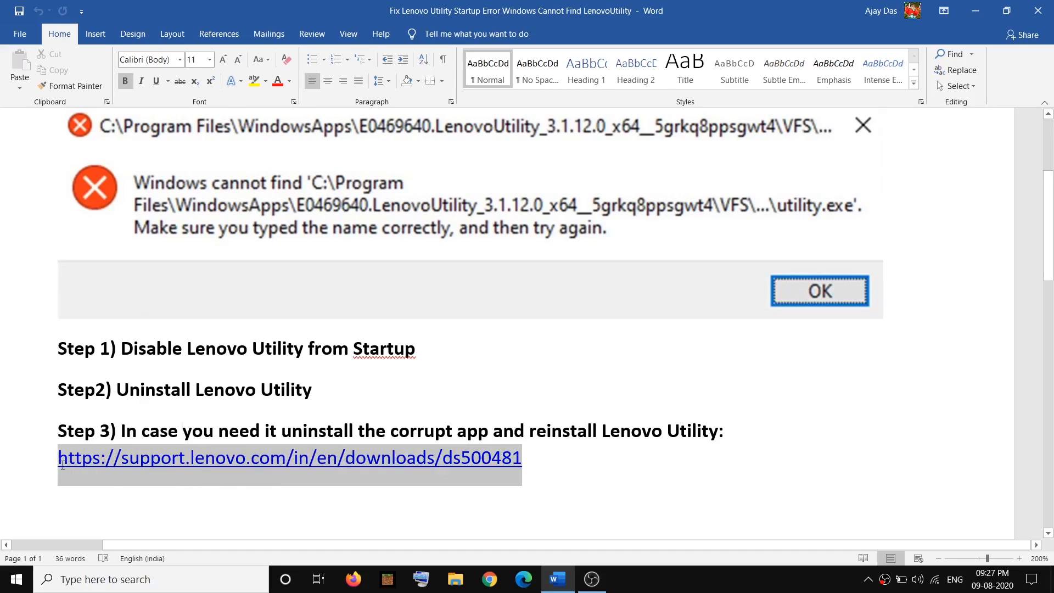
{"action": "left_click", "coordinate": [291, 426]}
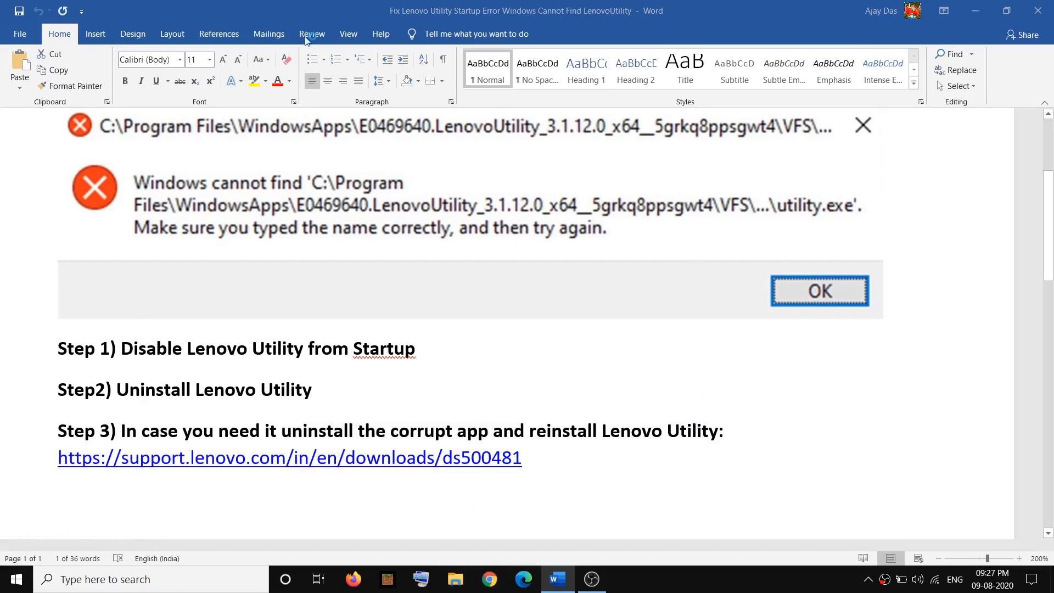
{"action": "left_click", "coordinate": [490, 579]}
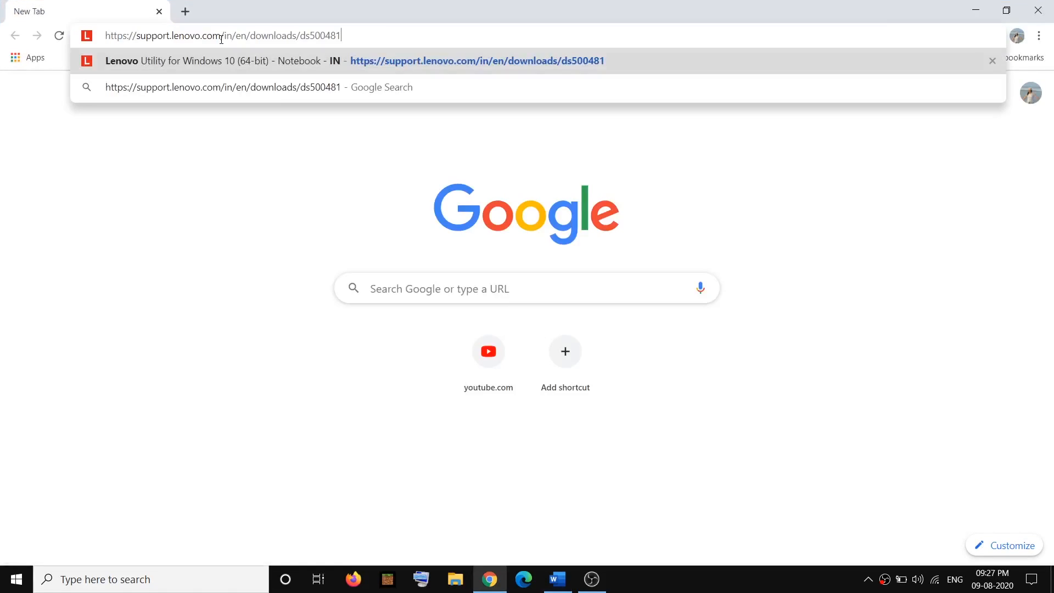
Step: Download the wwlb0g0e.exe installer from the ds500481 page and return to the Word guide
{"action": "left_click", "coordinate": [478, 60]}
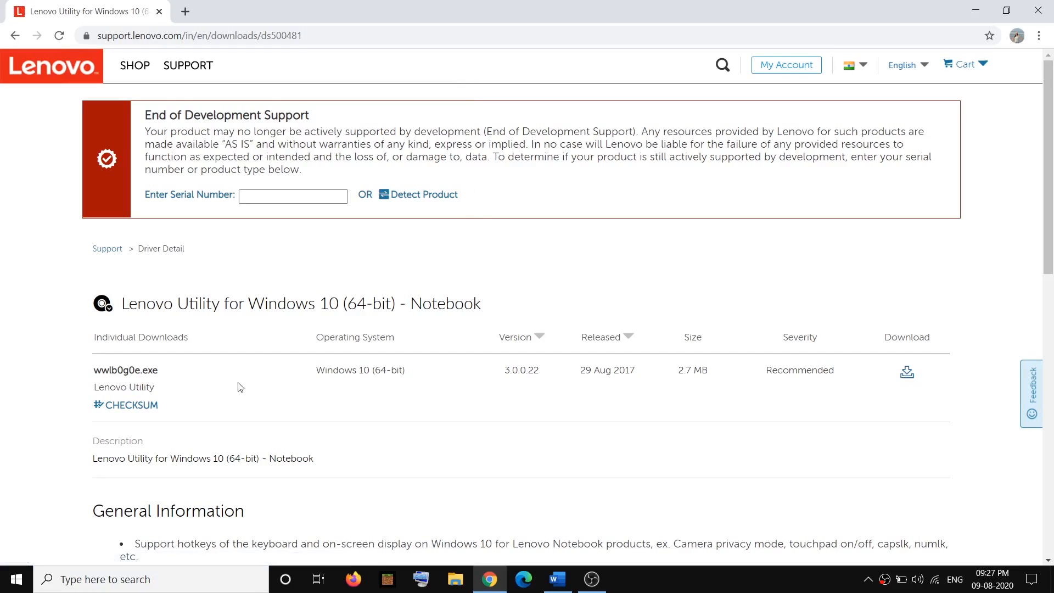
{"action": "mouse_move", "coordinate": [908, 372]}
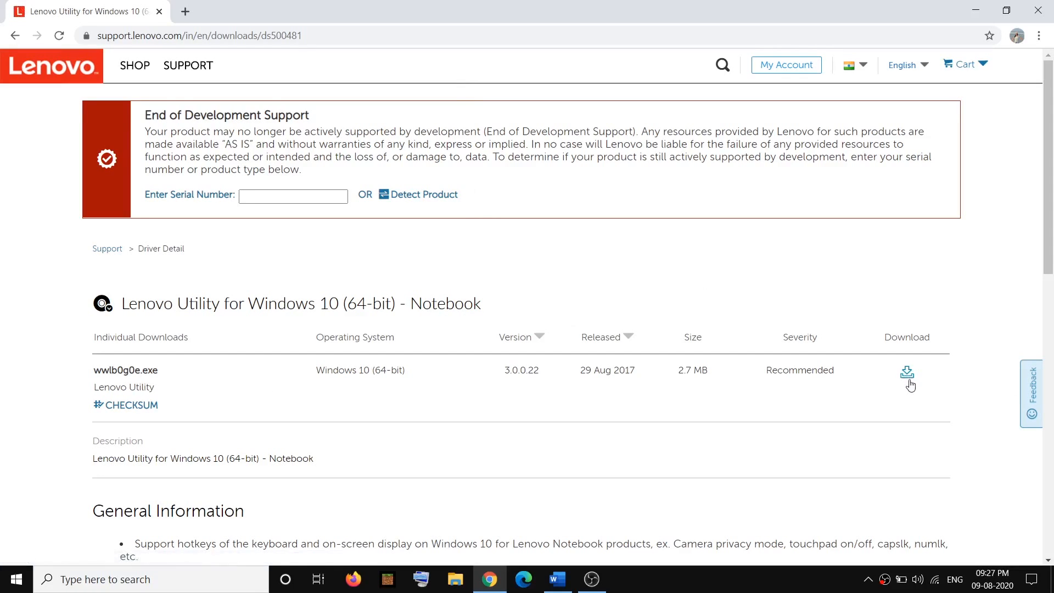
{"action": "left_click", "coordinate": [906, 372]}
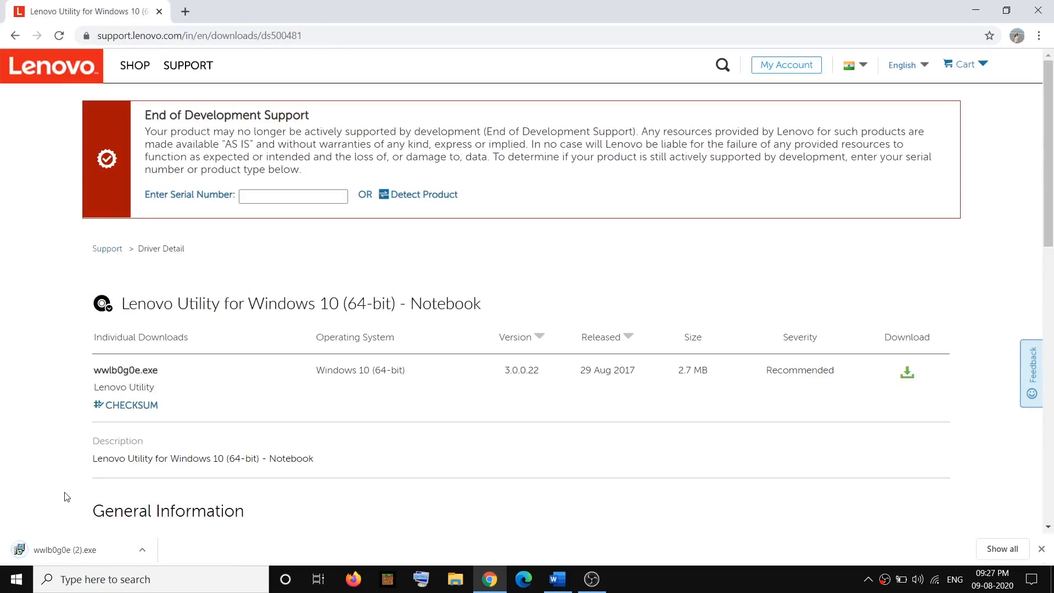
{"action": "scroll", "scroll_direction": "down", "scroll_amount": 3}
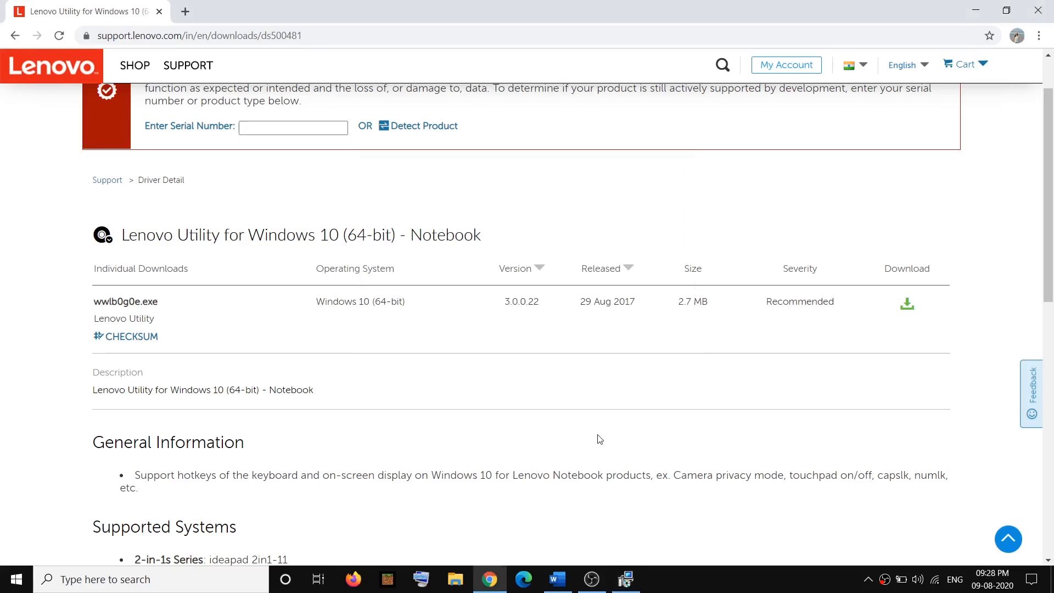
{"action": "mouse_move", "coordinate": [555, 579]}
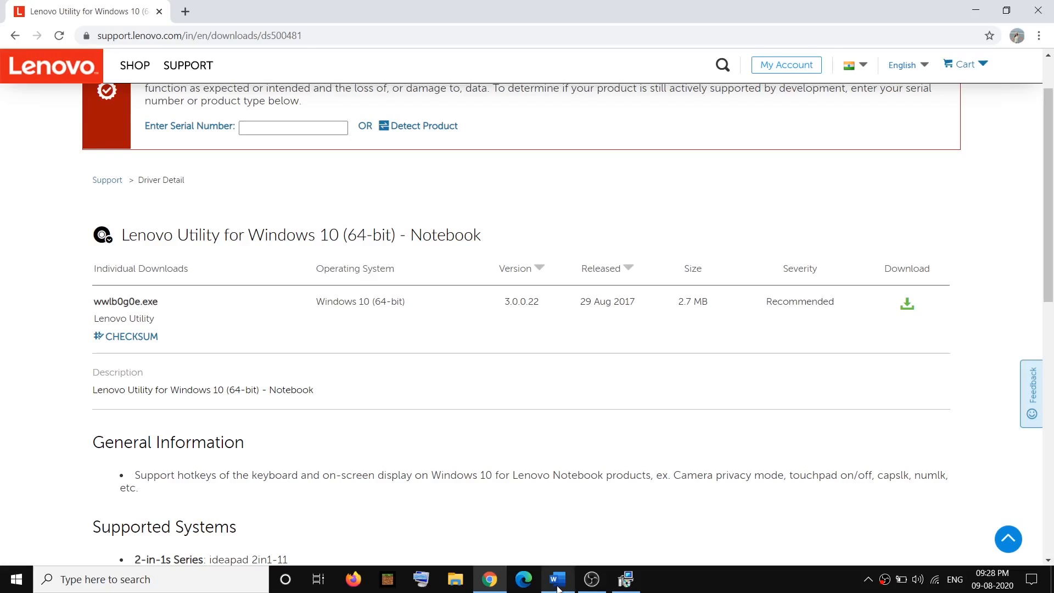
{"action": "left_click", "coordinate": [557, 579]}
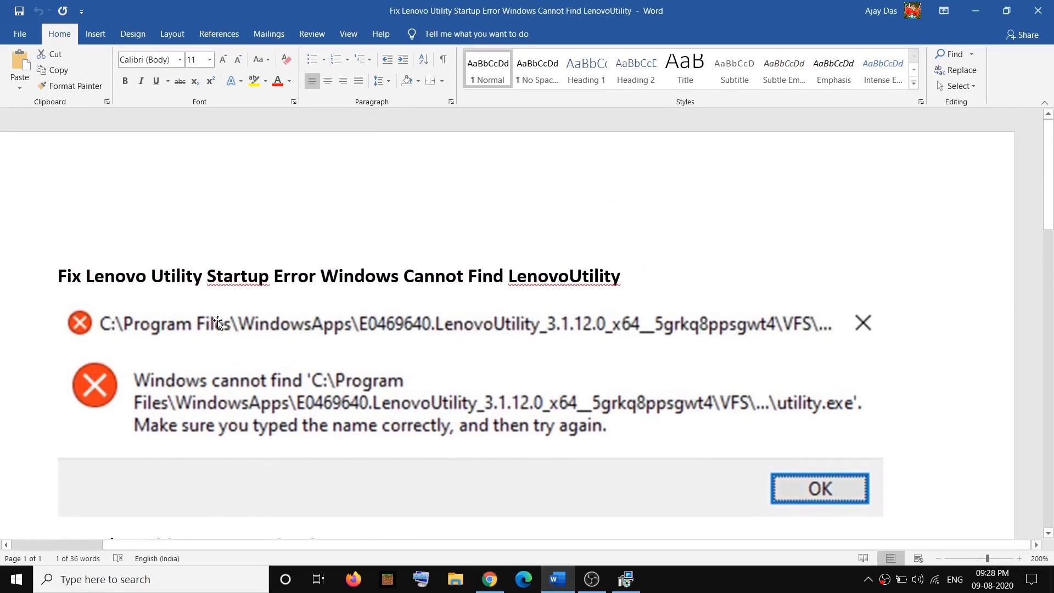
{"action": "scroll", "scroll_direction": "up", "scroll_amount": 3}
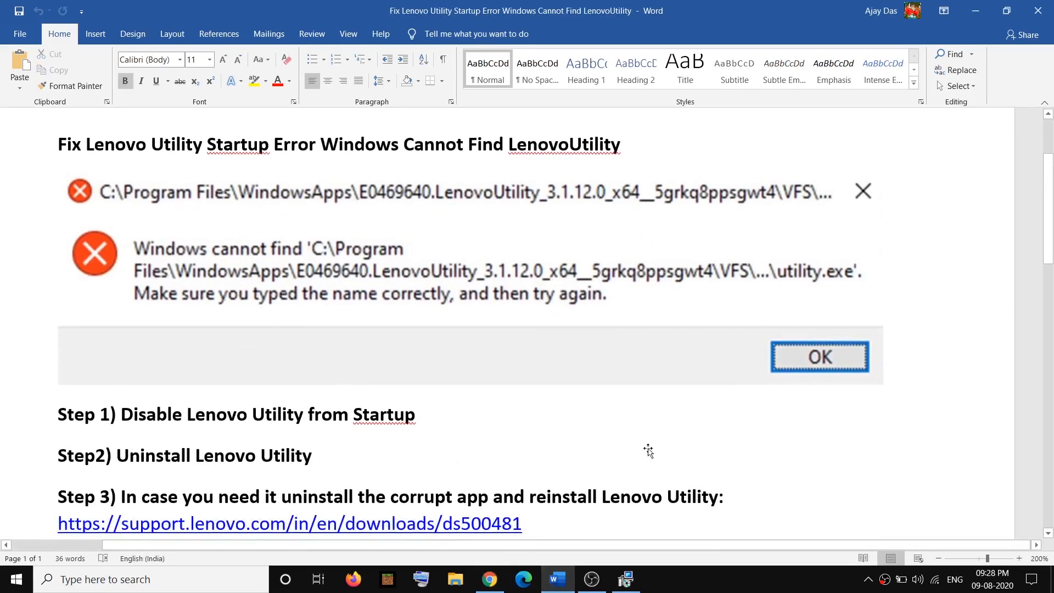